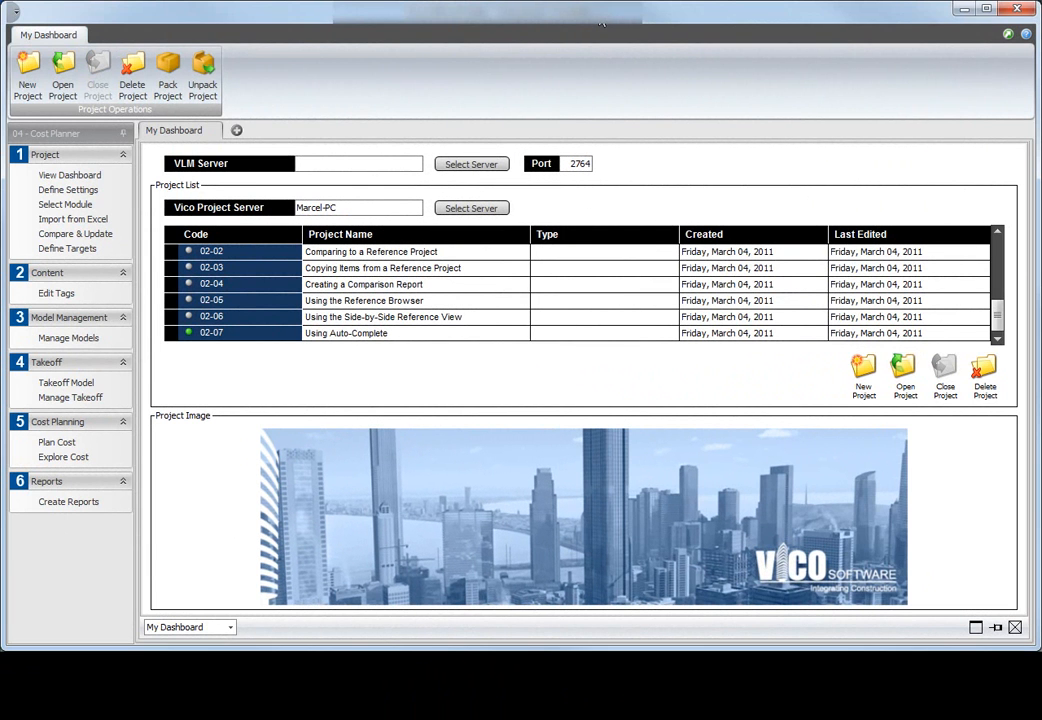
mouse_move(148, 340)
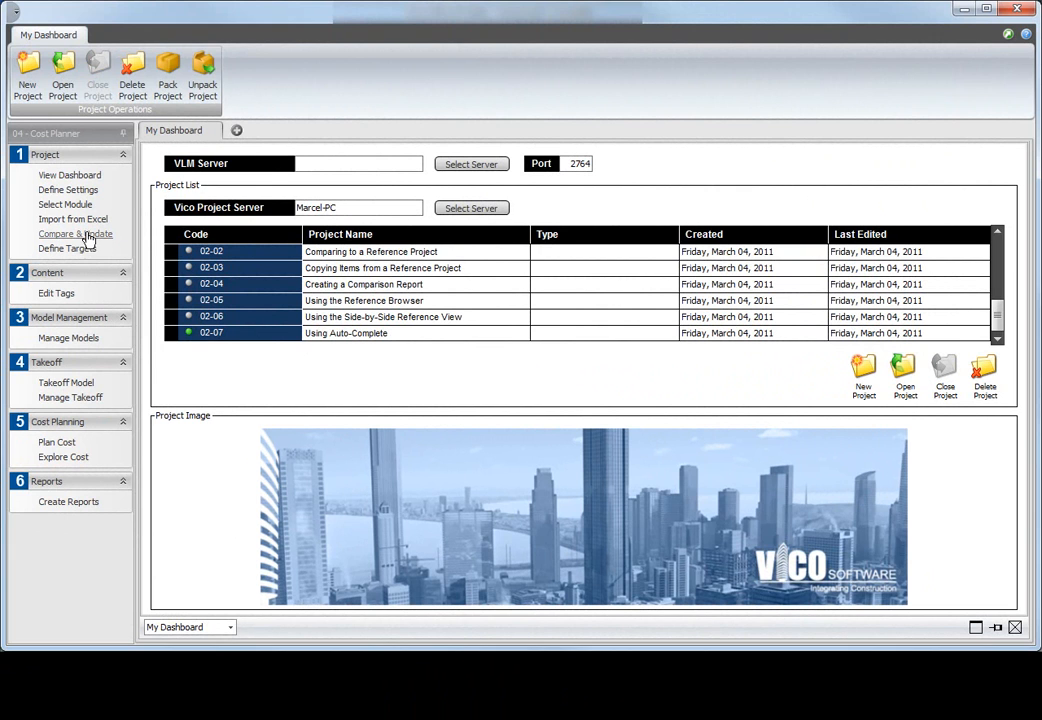
Choose Standard Dataset as the project reference in the 02-07 project settings
left_click(68, 190)
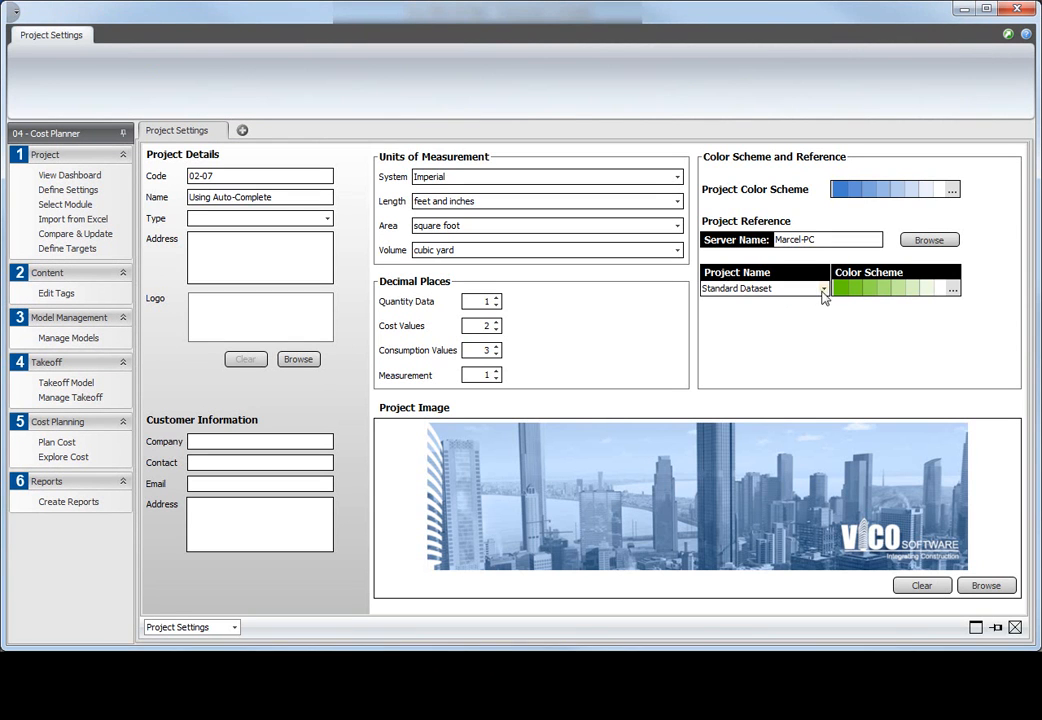
left_click(824, 288)
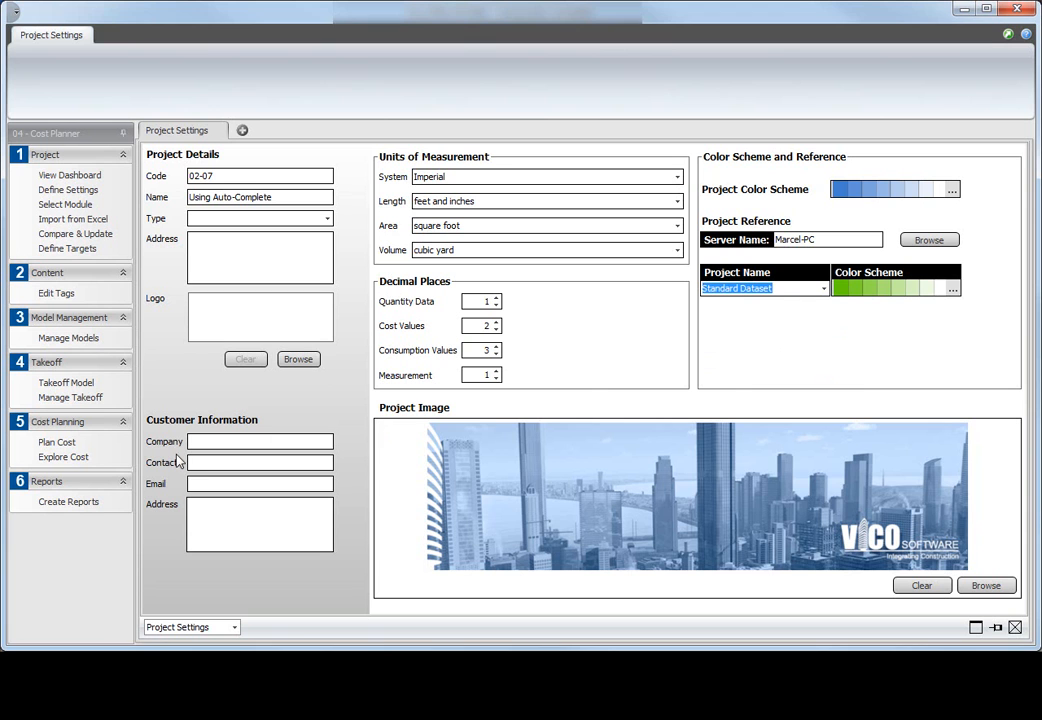
mouse_move(56, 442)
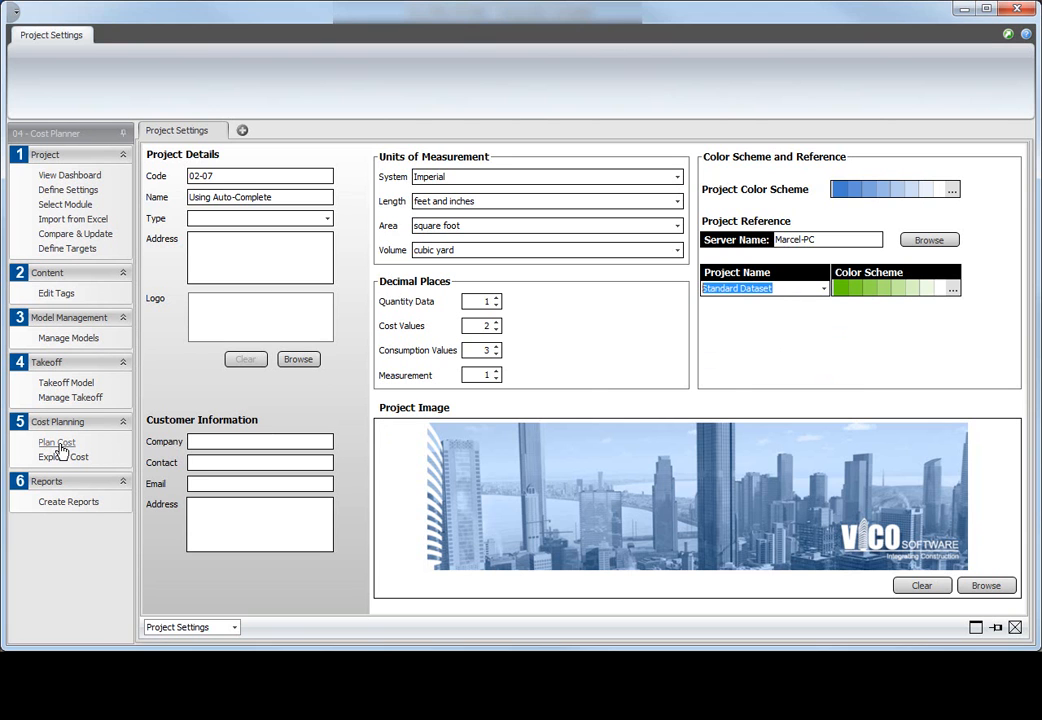
Bring up the Cost Planner worksheet showing the single Using Auto-Complete row
left_click(56, 444)
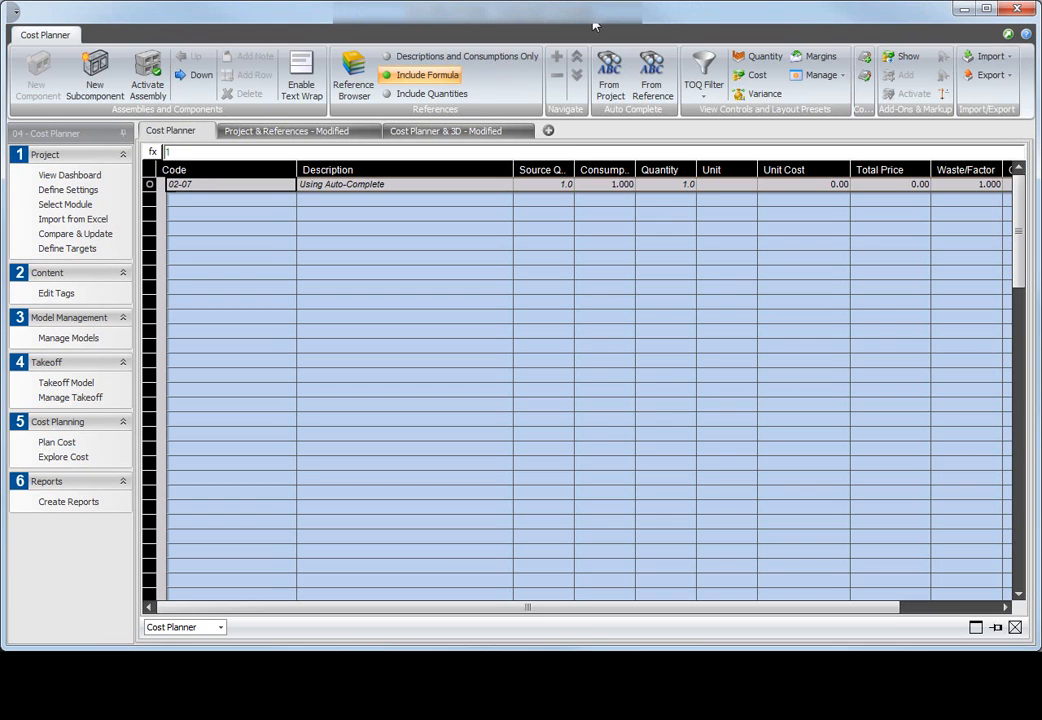
mouse_move(548, 240)
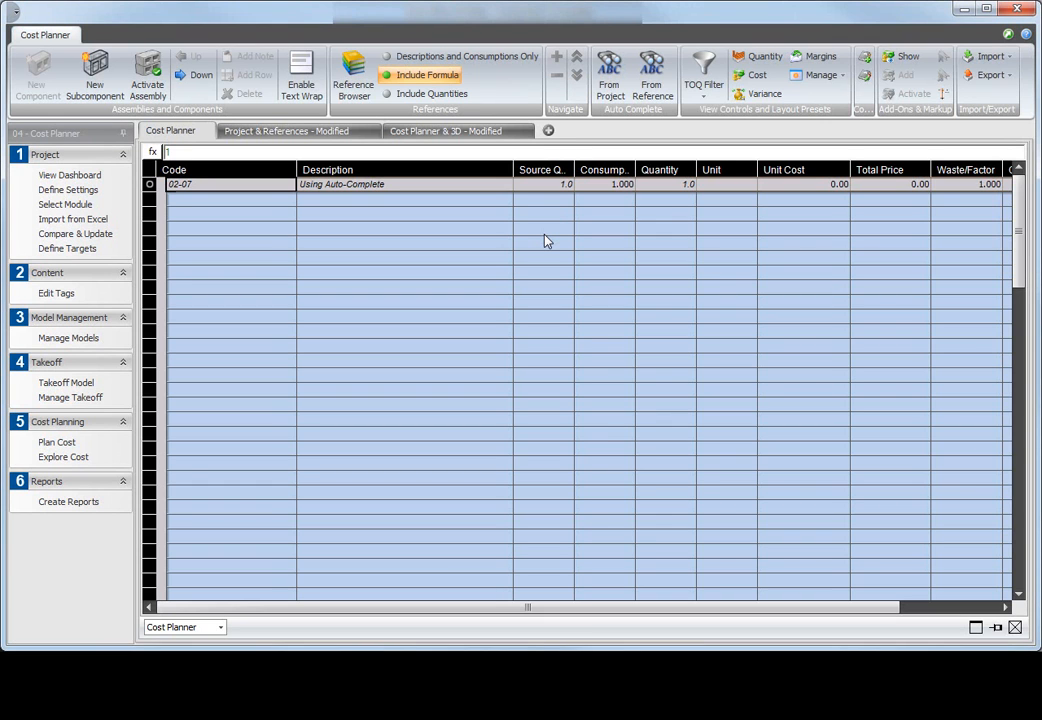
mouse_move(656, 112)
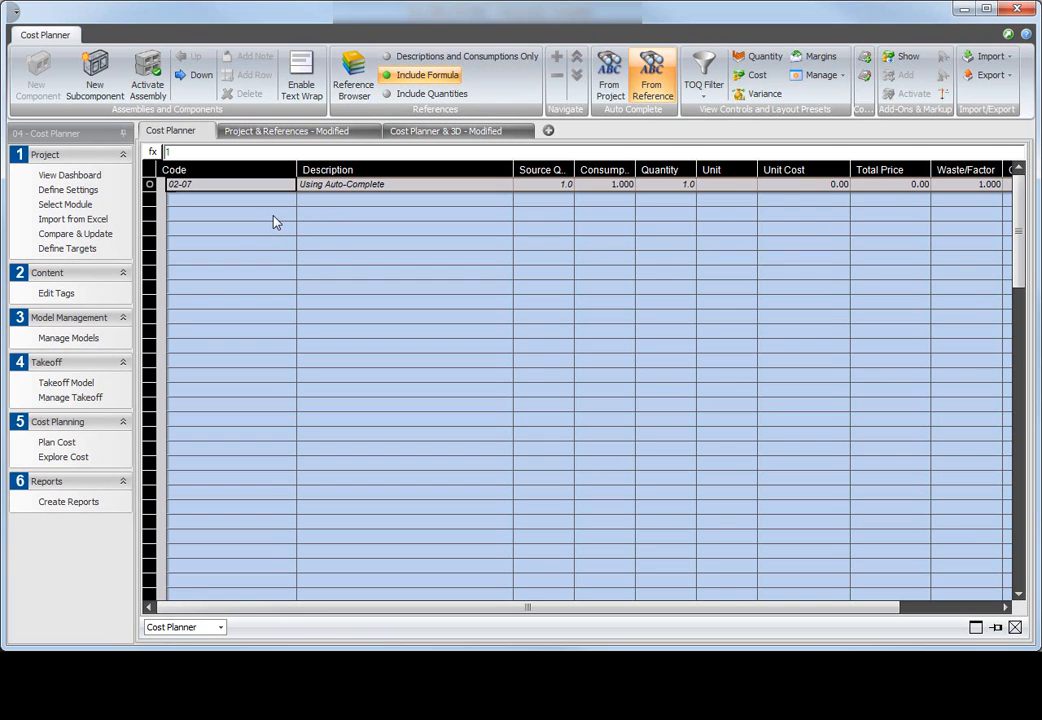
mouse_move(530, 28)
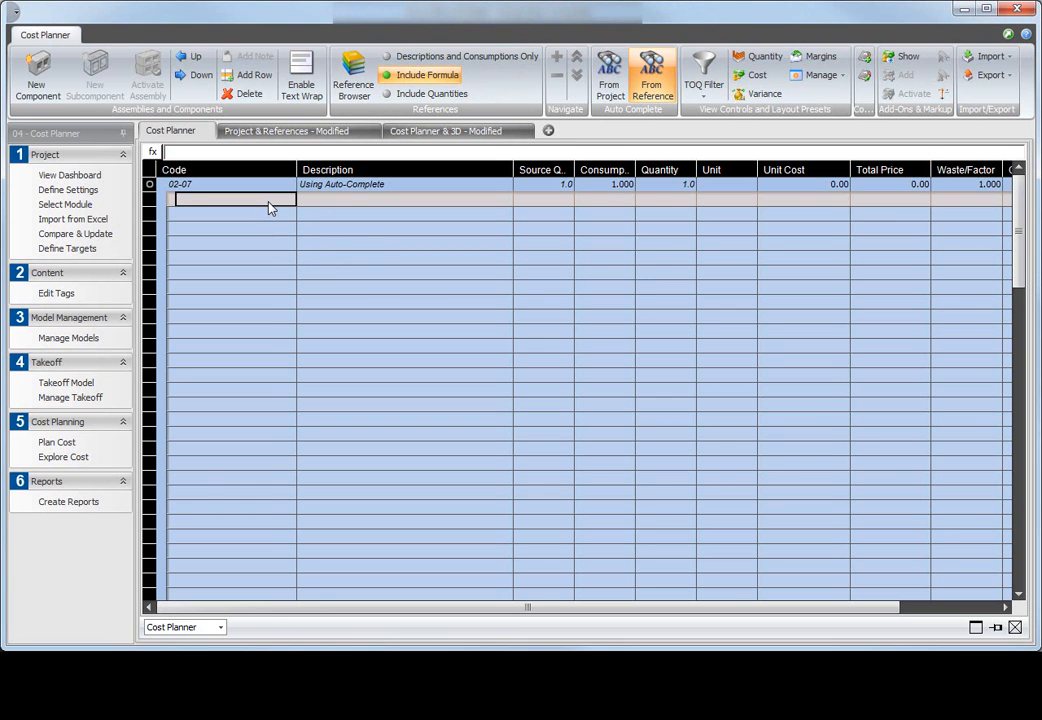
Insert assembly A1030 Slab on Grade via code auto-complete, leaving its sub-items collapsed
type("A103")
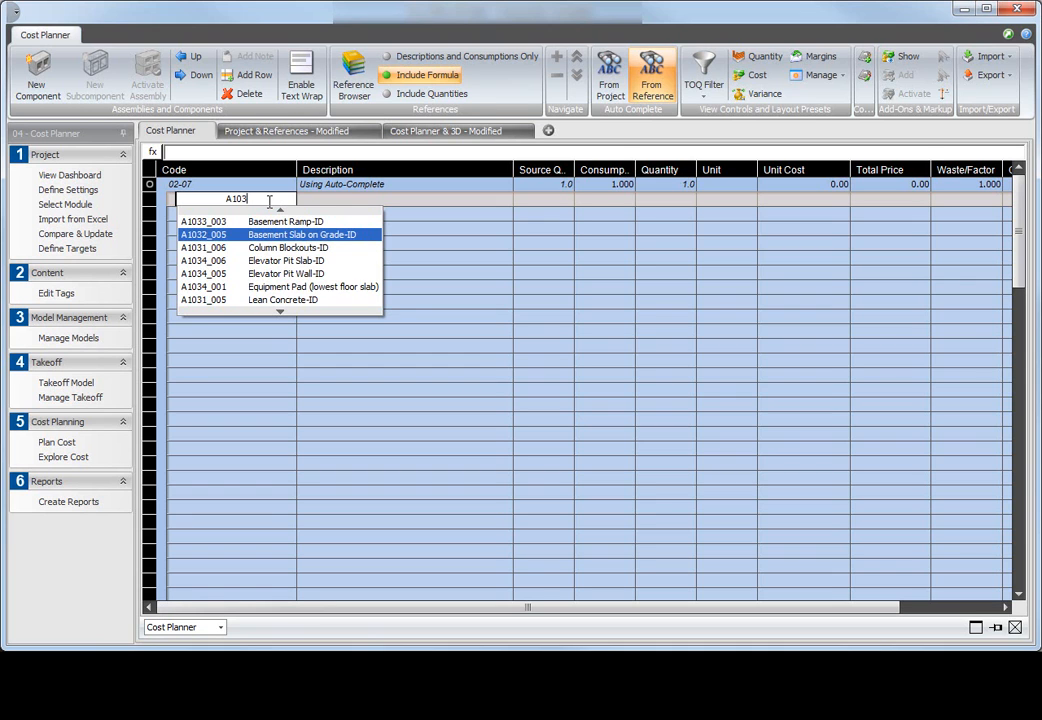
type("0")
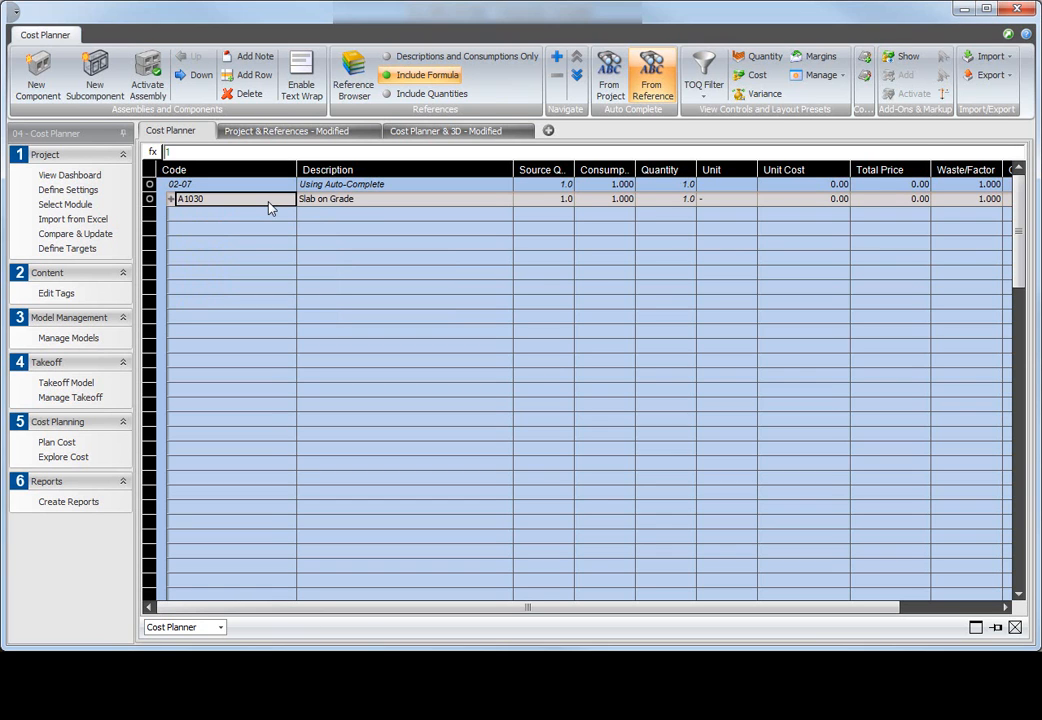
mouse_move(350, 212)
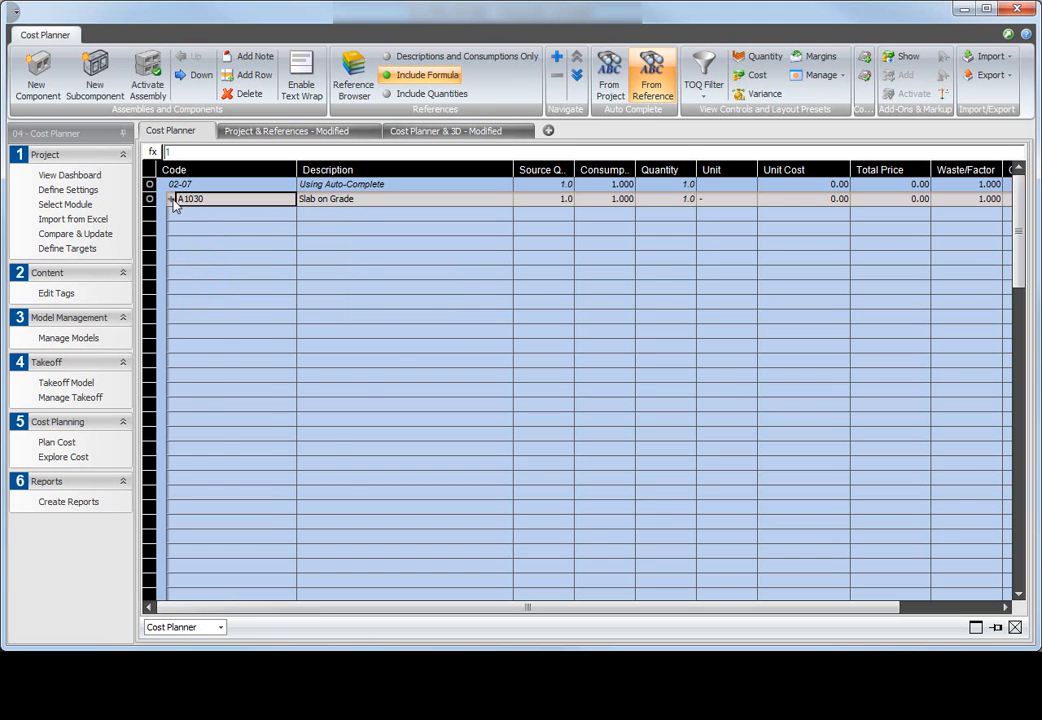
left_click(170, 198)
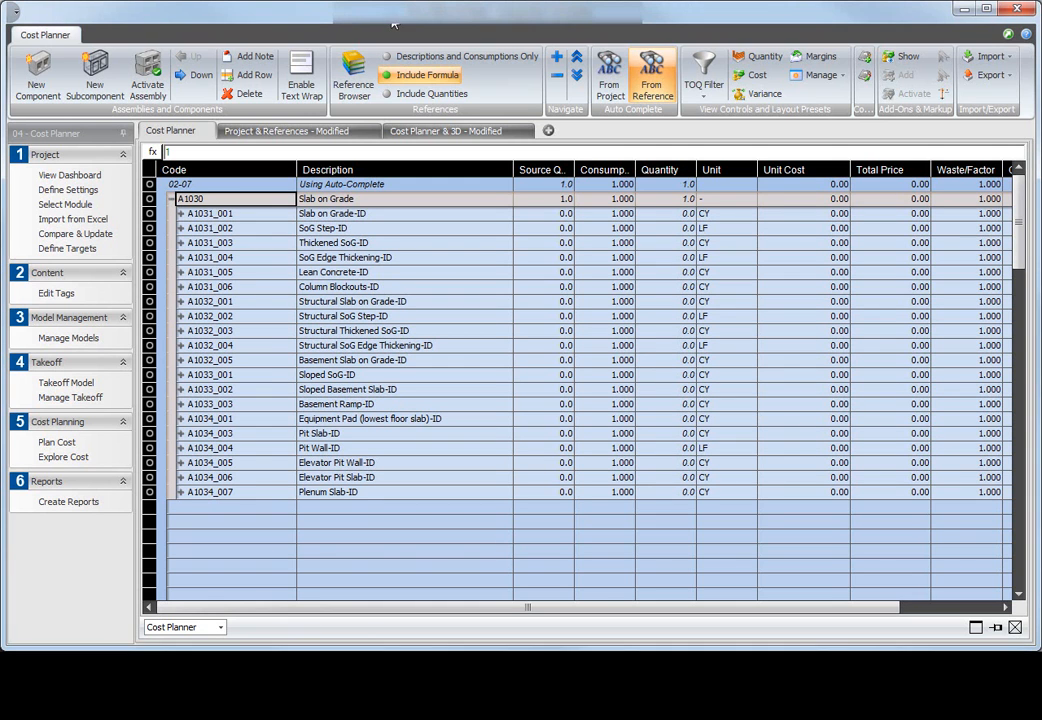
left_click(172, 198)
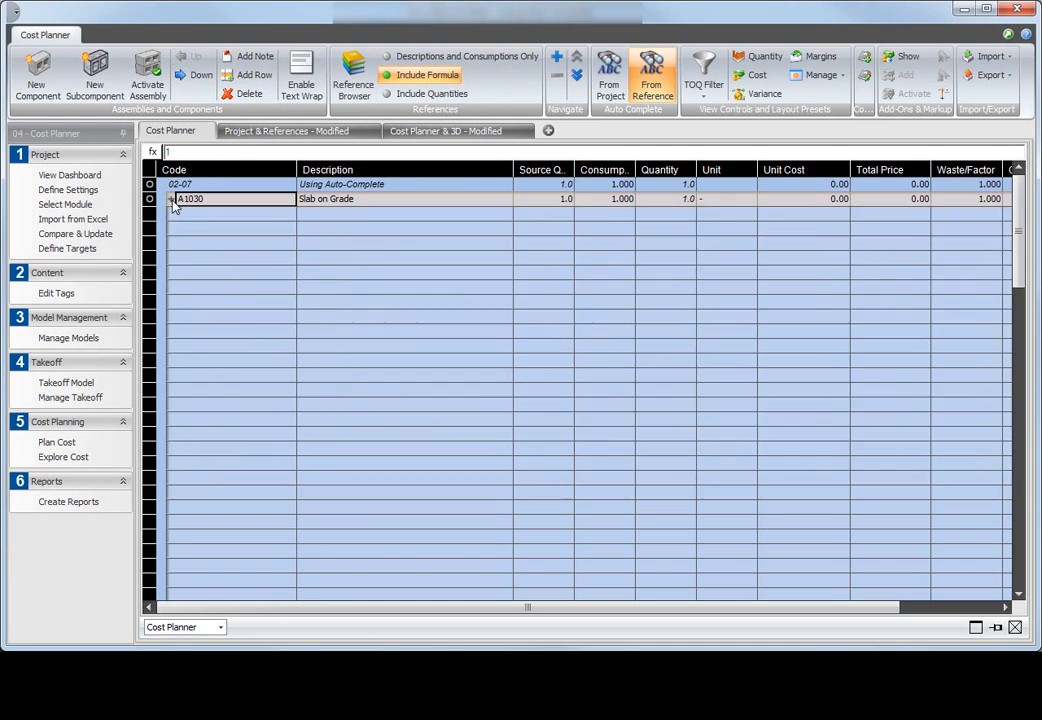
Start a row under Slab on Grade with description 'con', listing Concrete items to pick
left_click(404, 212)
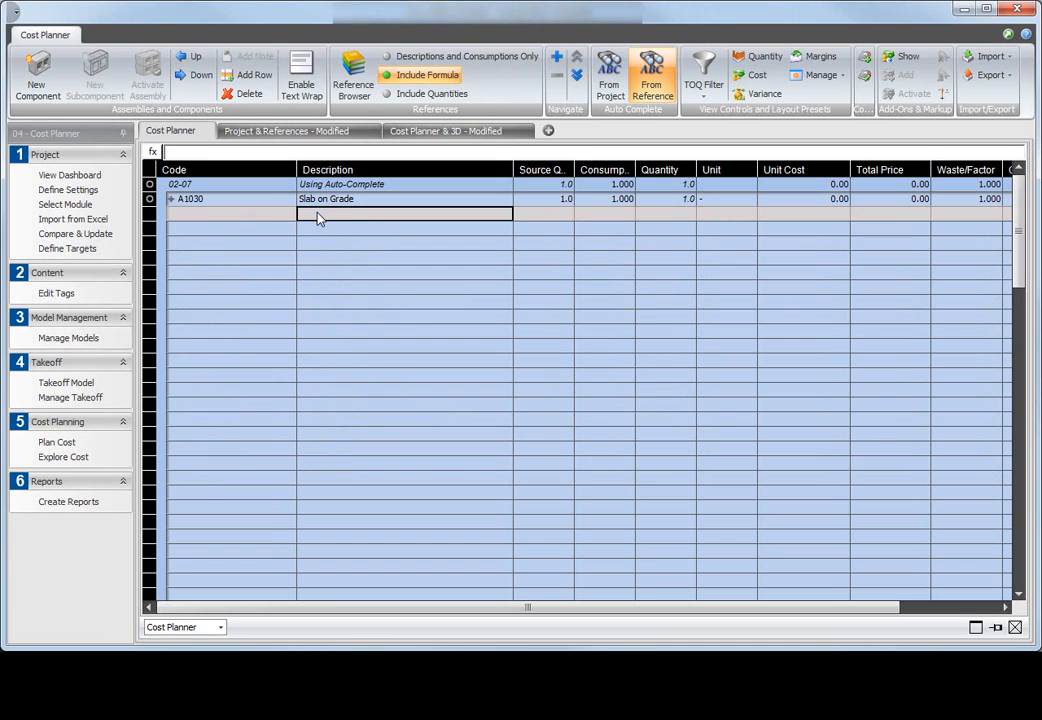
type("c")
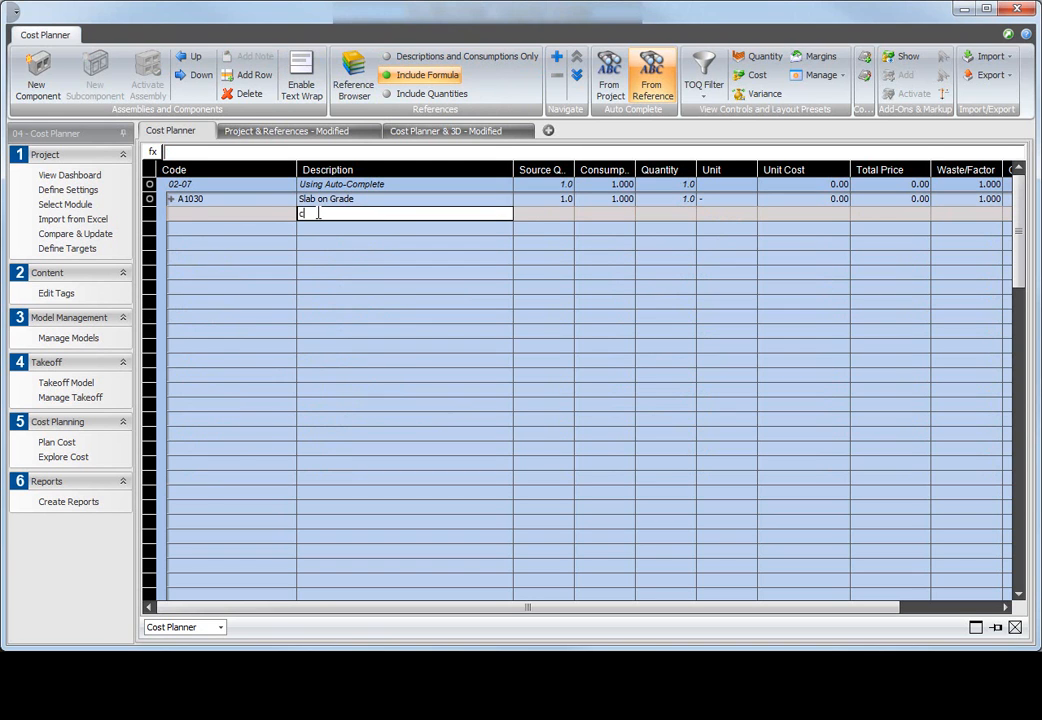
type("on")
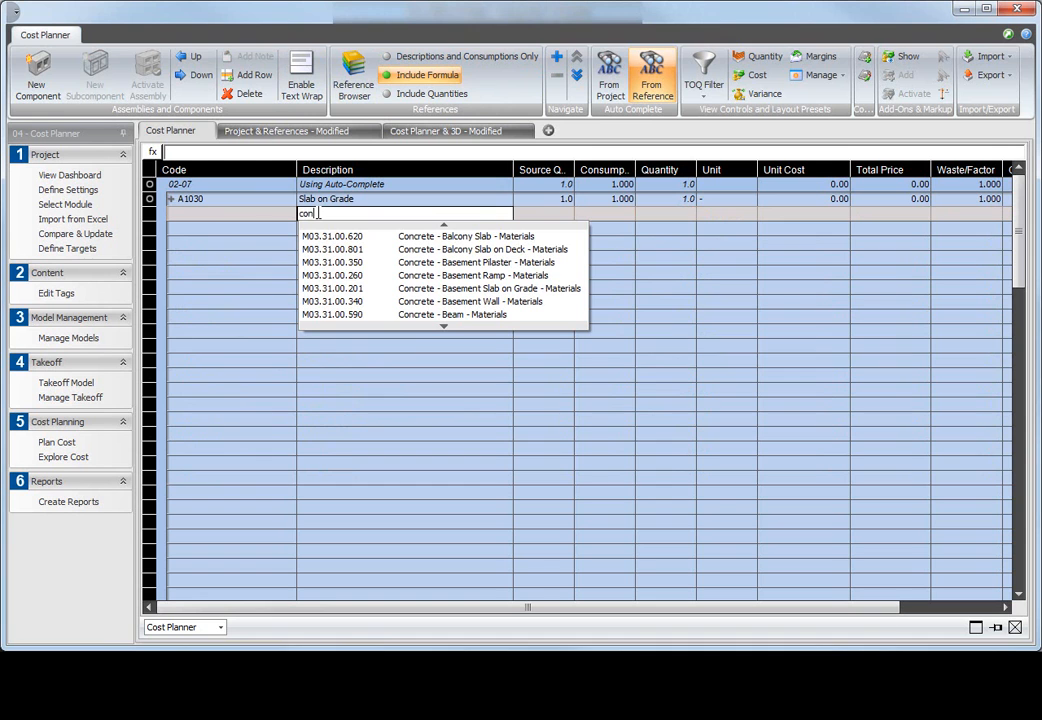
mouse_move(470, 288)
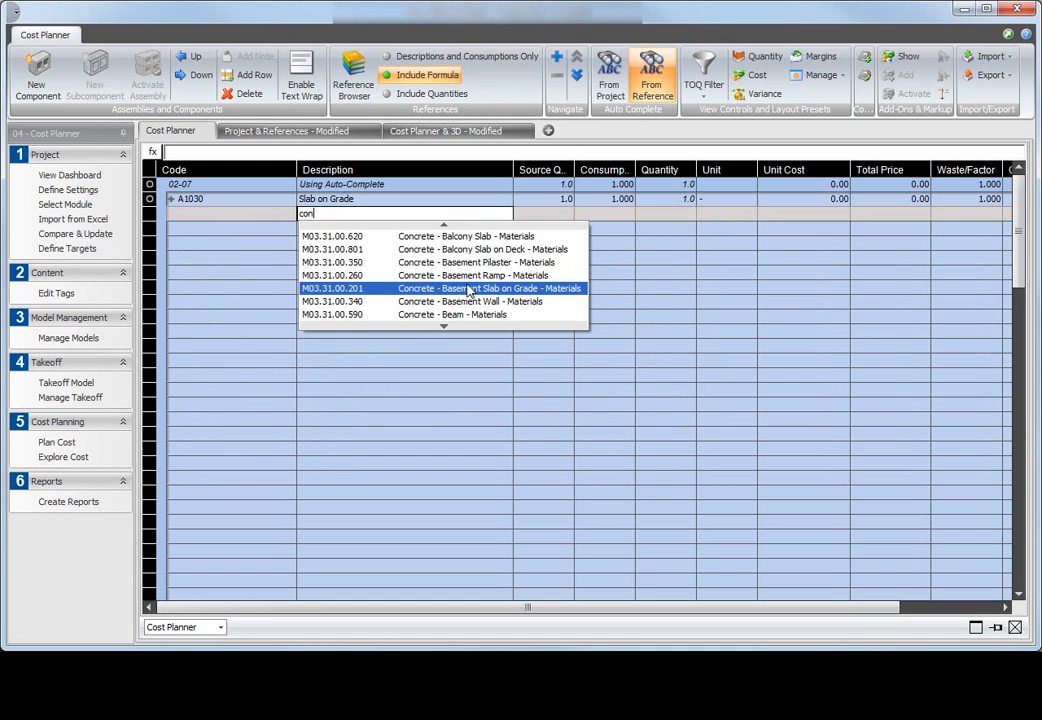
mouse_move(504, 320)
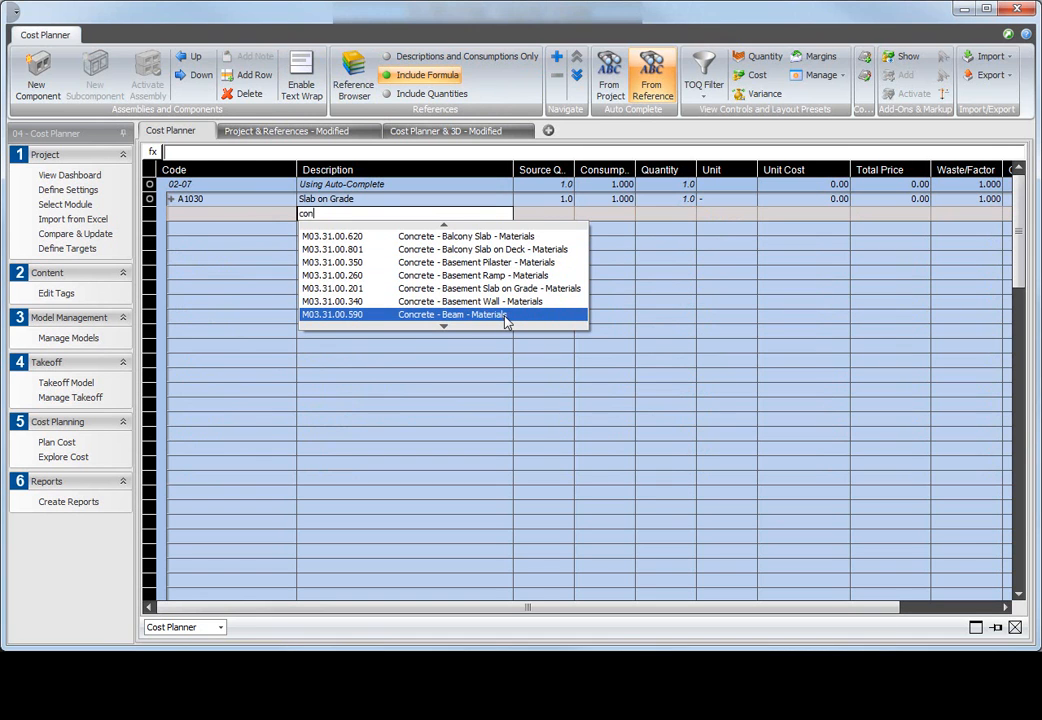